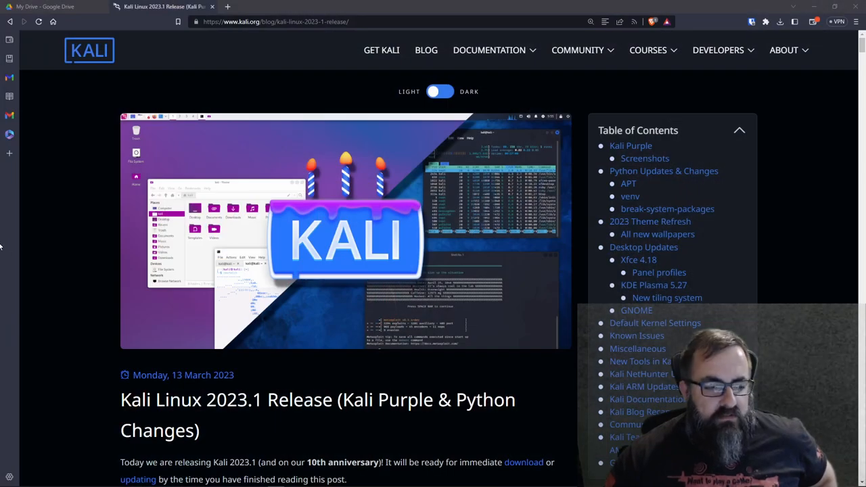
mouse_move(411, 253)
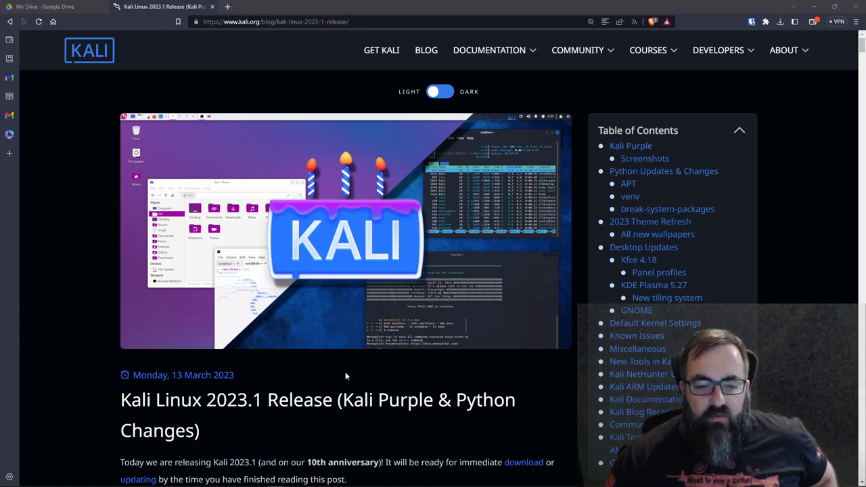
Scroll through the Kali 2023.1 release post and jump to its Kali Purple section
scroll(down, 3)
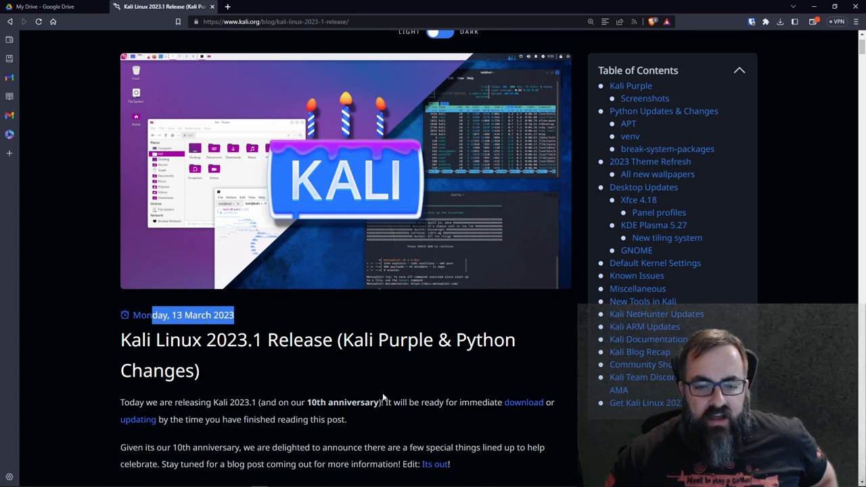
scroll(down, 3)
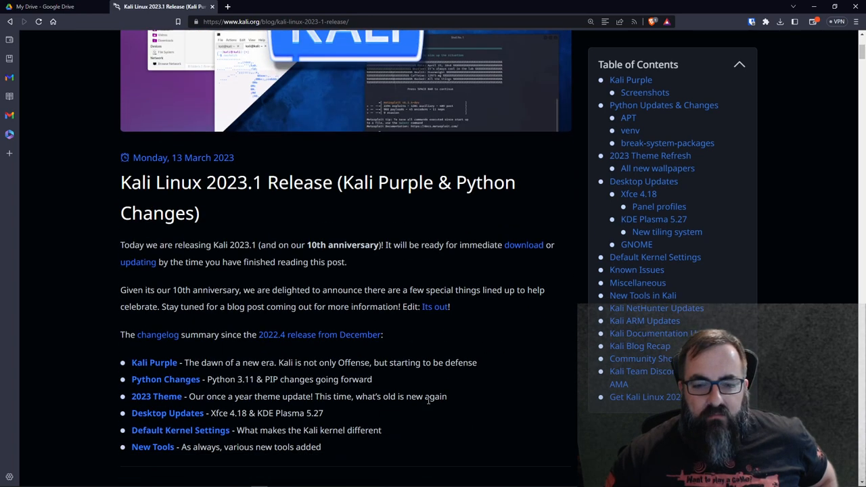
scroll(down, 3)
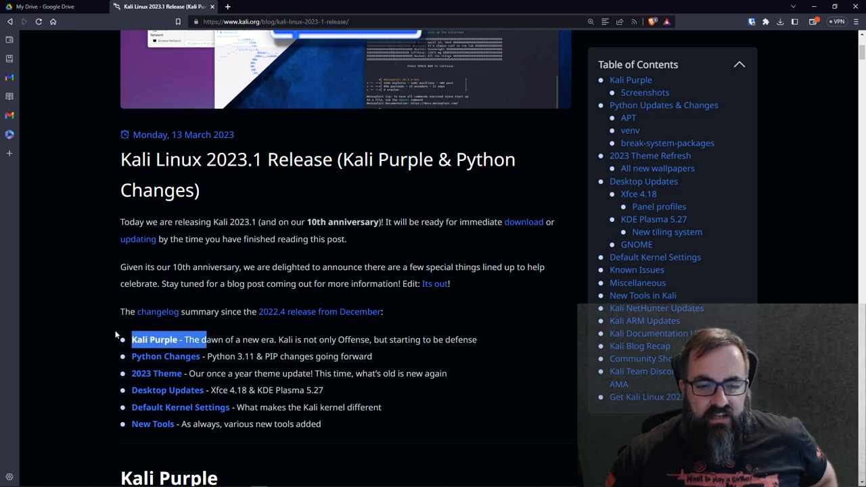
click(630, 79)
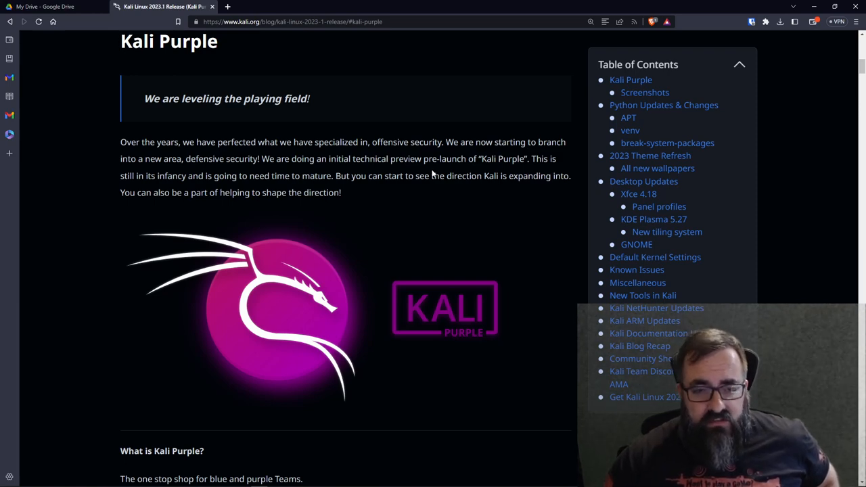
mouse_move(379, 204)
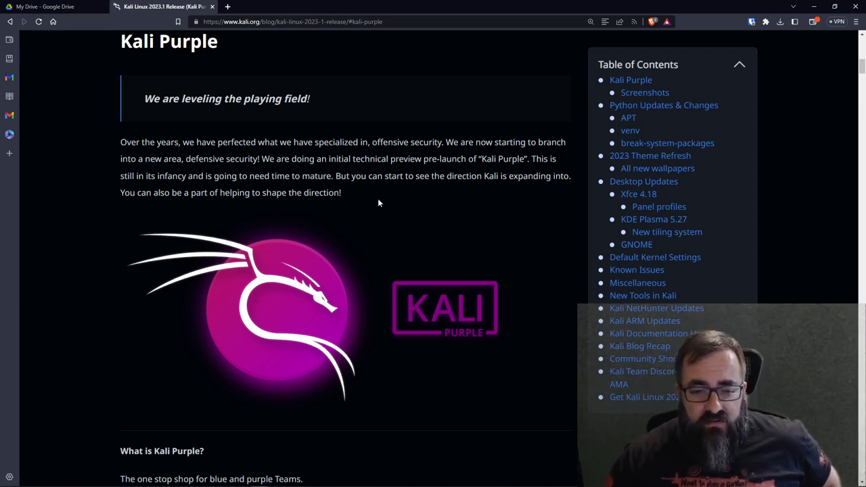
mouse_move(350, 232)
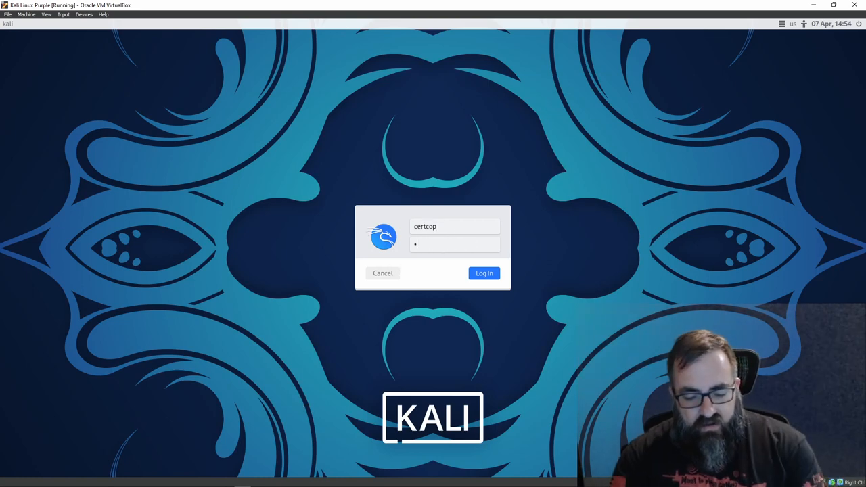
Enter the password and log in to the Kali Purple desktop
click(484, 273)
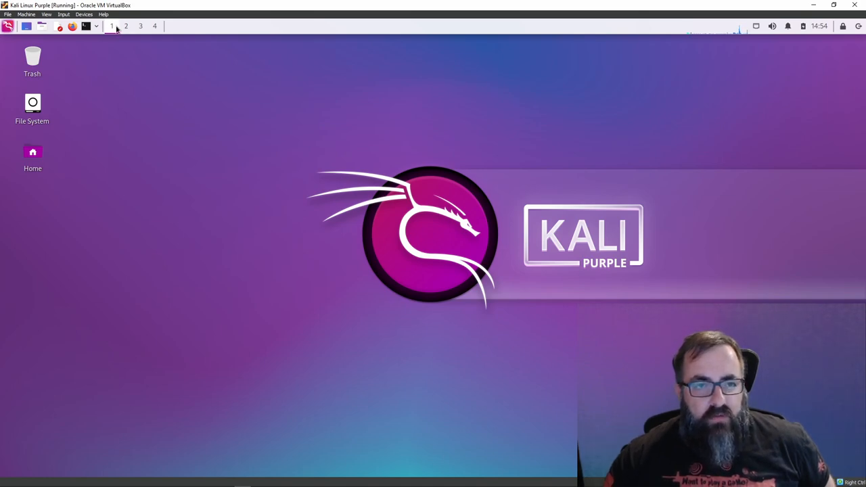
mouse_move(836, 302)
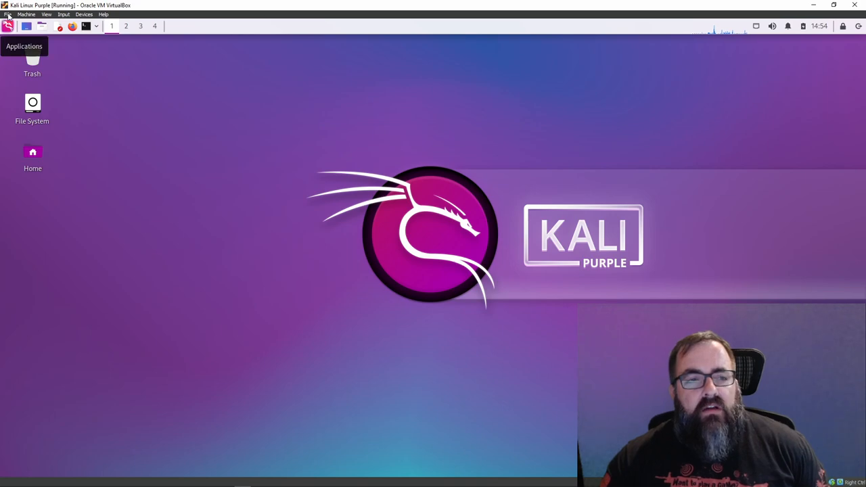
Open the applications menu and browse Database Assessment, Password Attacks, then 001 - Identify tools
click(29, 14)
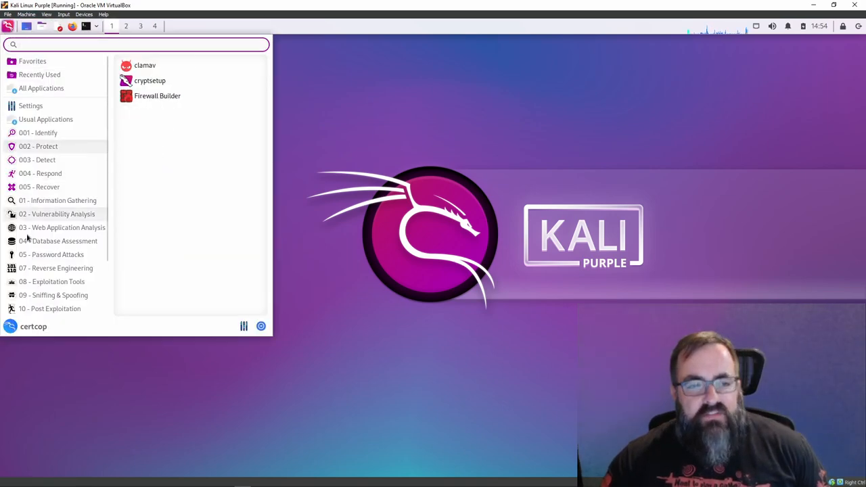
click(57, 241)
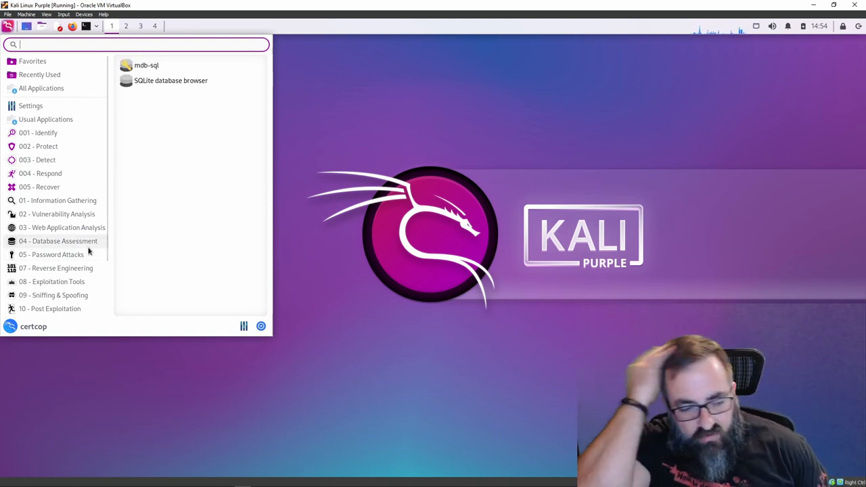
click(51, 254)
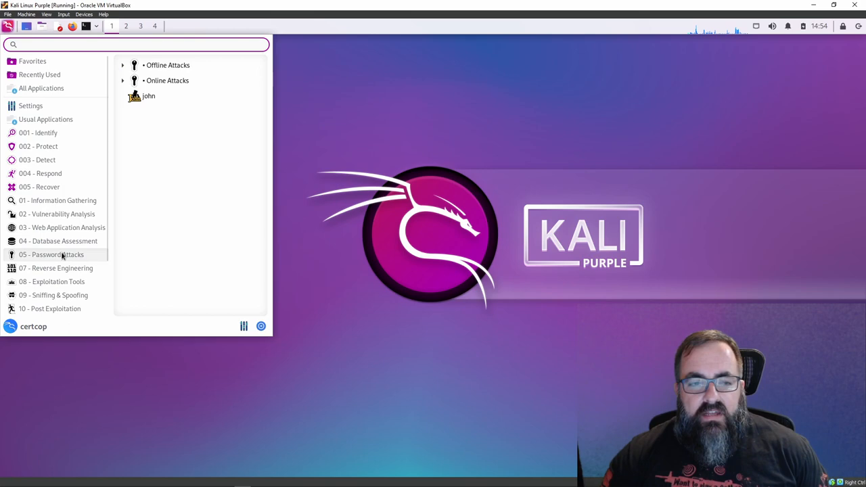
click(38, 132)
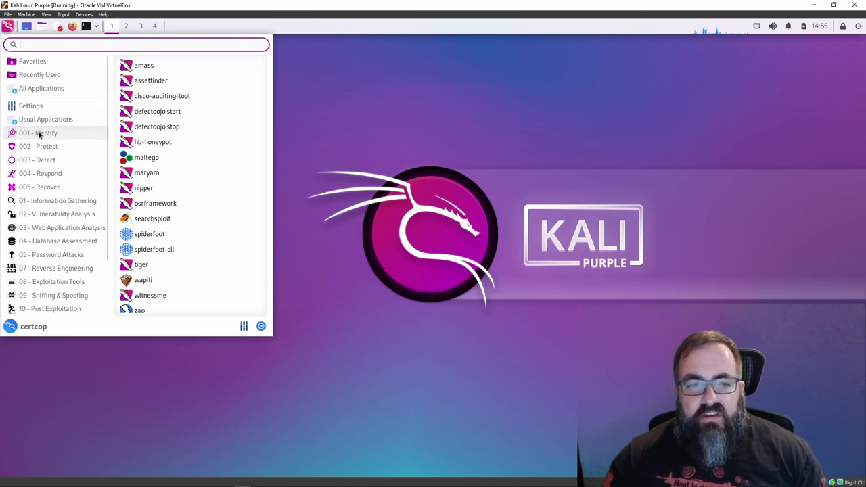
mouse_move(169, 122)
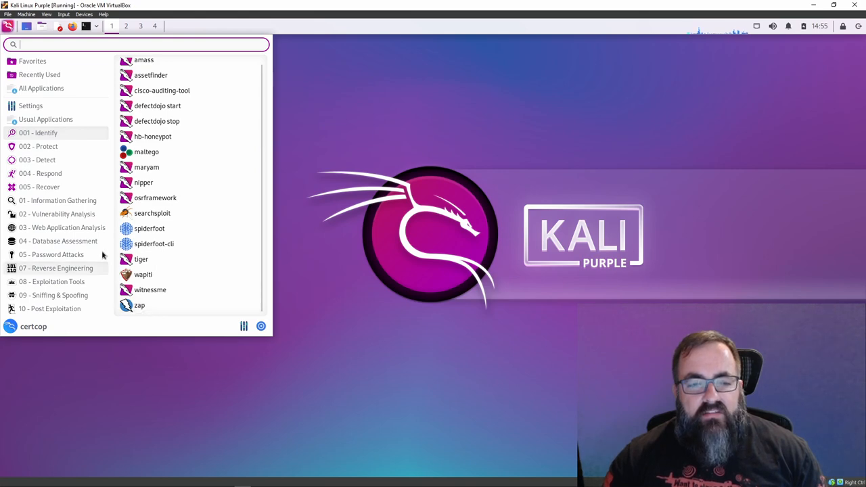
Browse the 002 - Protect through 005 - Recover categories, returning to the 004 - Respond tools
click(38, 146)
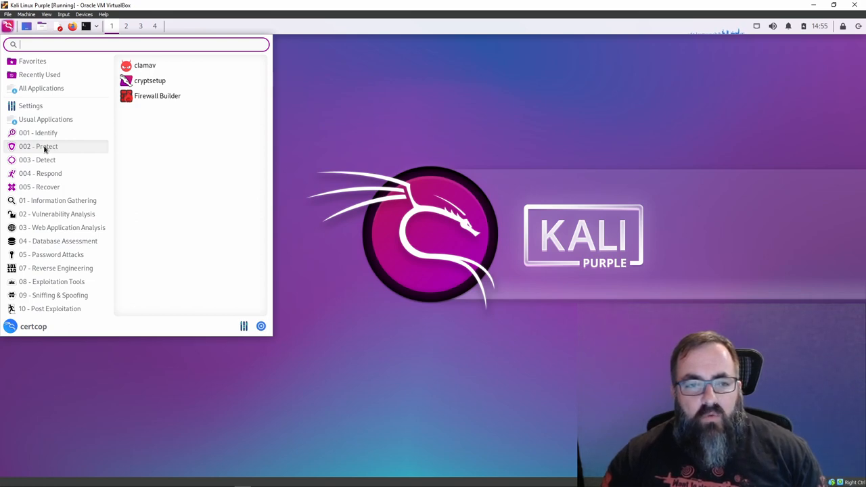
click(38, 160)
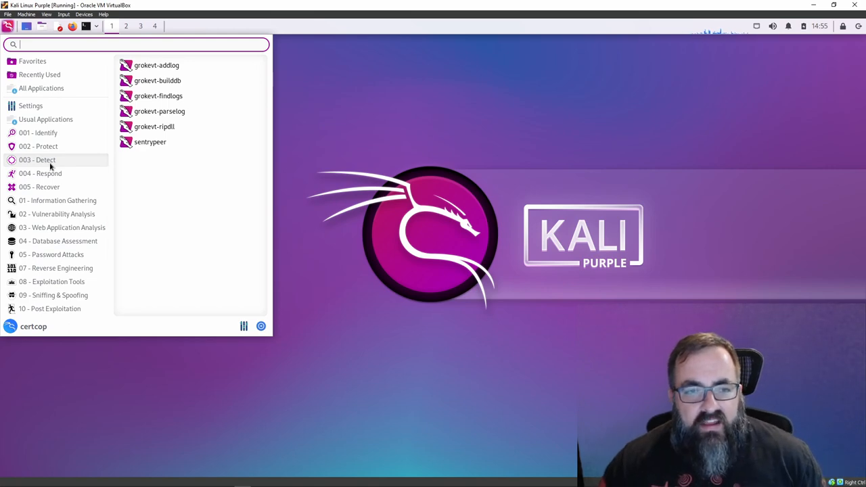
mouse_move(59, 163)
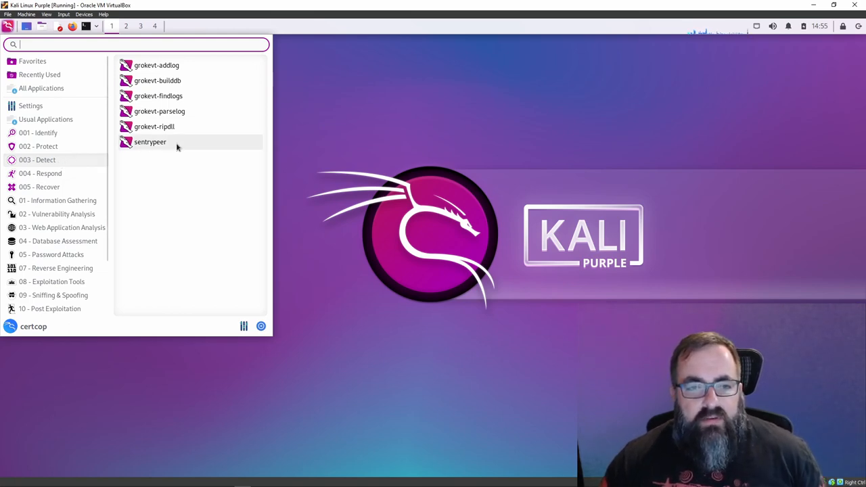
click(40, 174)
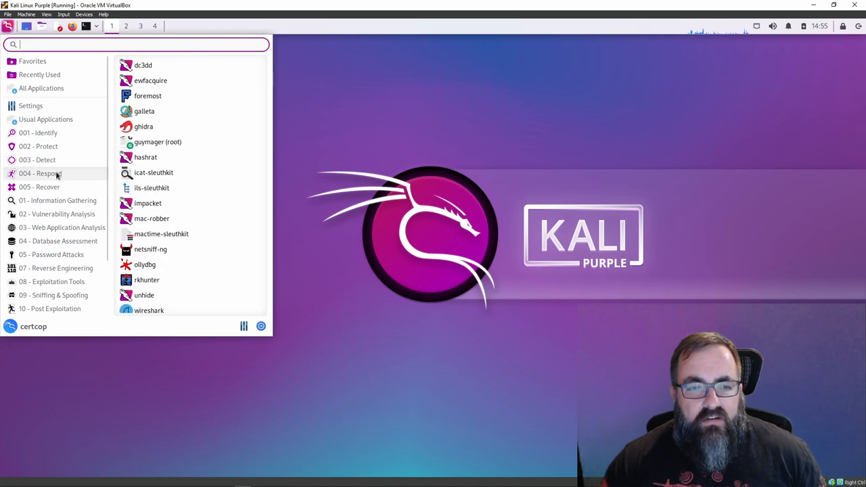
mouse_move(143, 126)
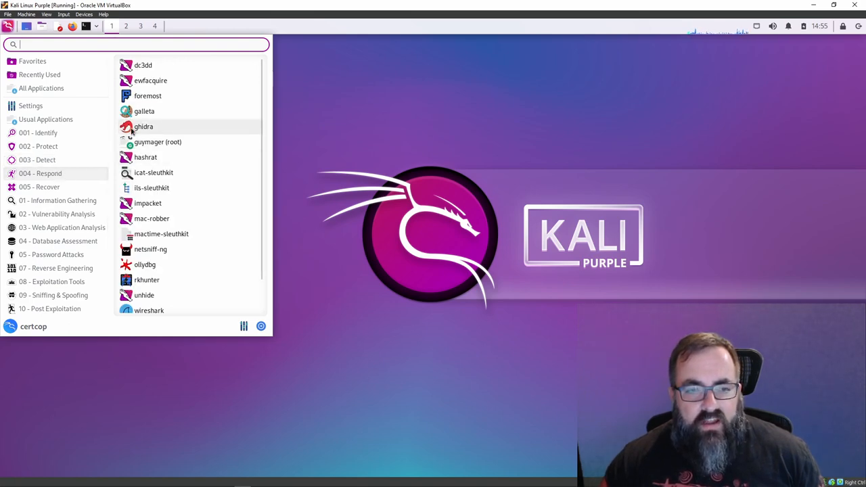
click(38, 187)
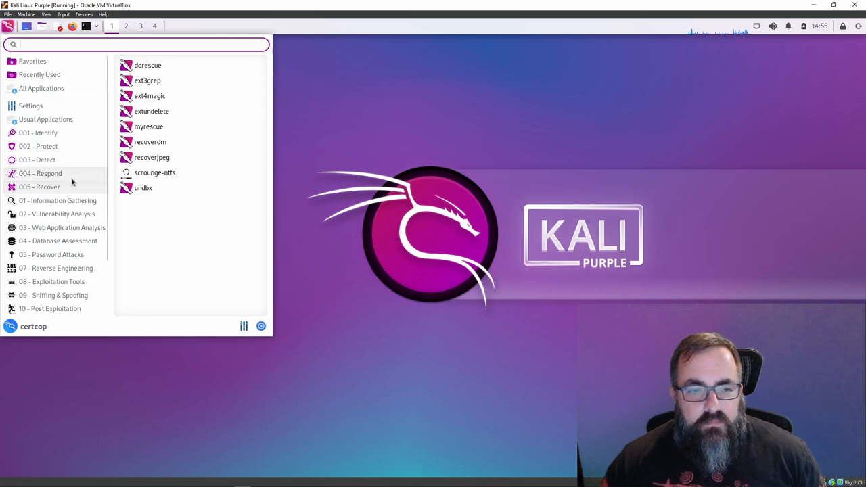
click(41, 173)
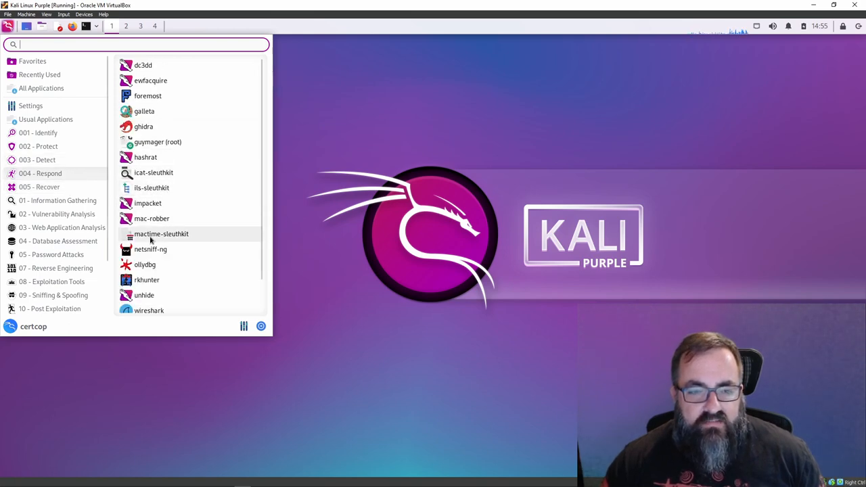
scroll(down, 3)
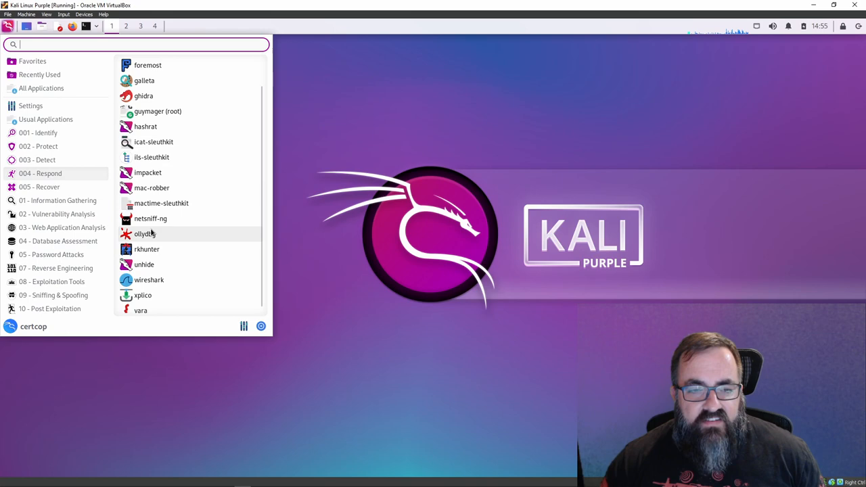
mouse_move(151, 286)
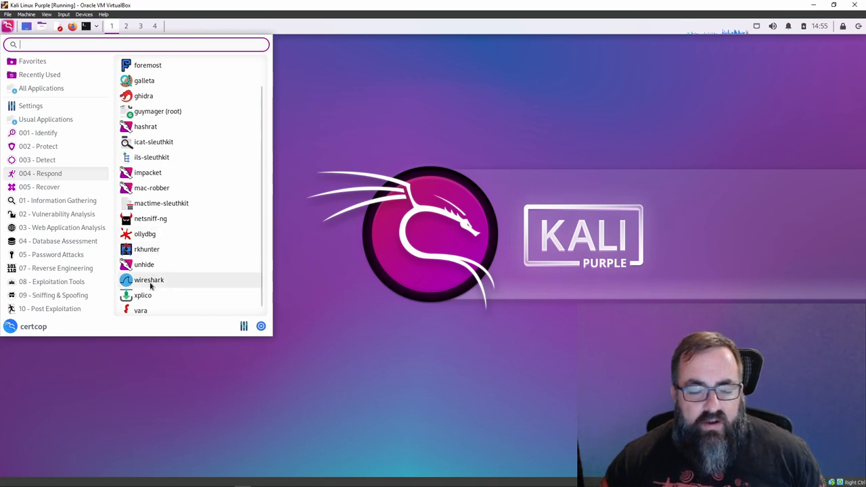
mouse_move(156, 295)
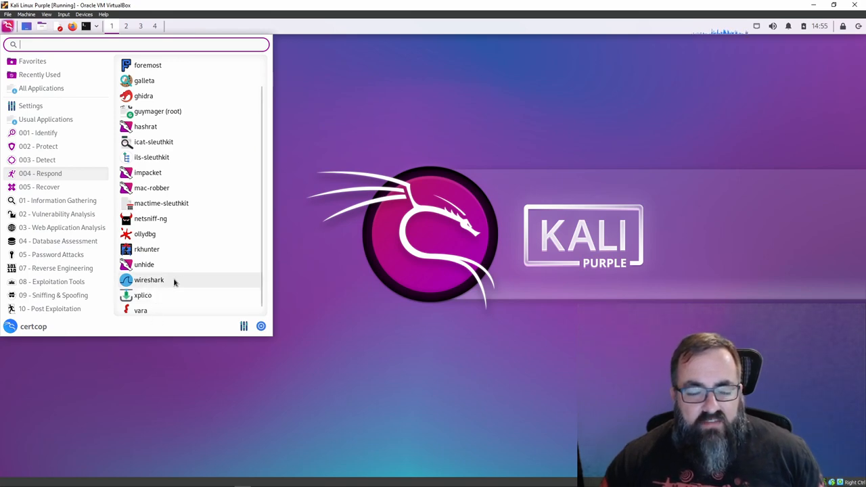
mouse_move(154, 281)
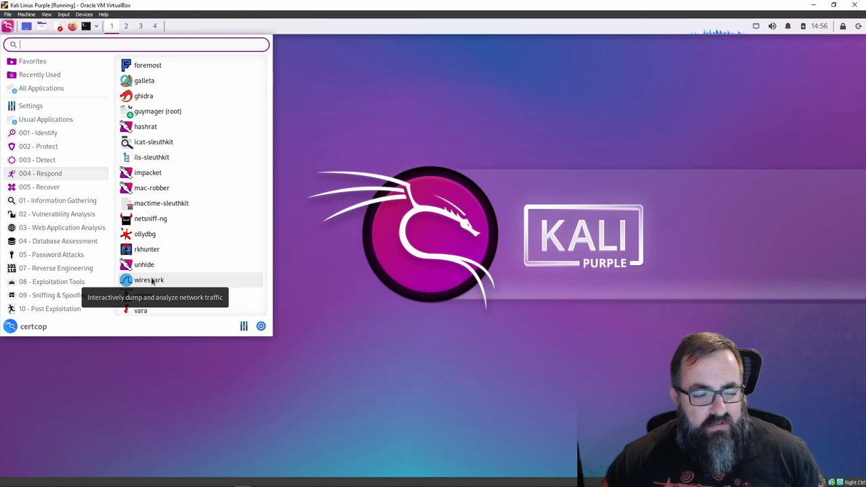
mouse_move(184, 285)
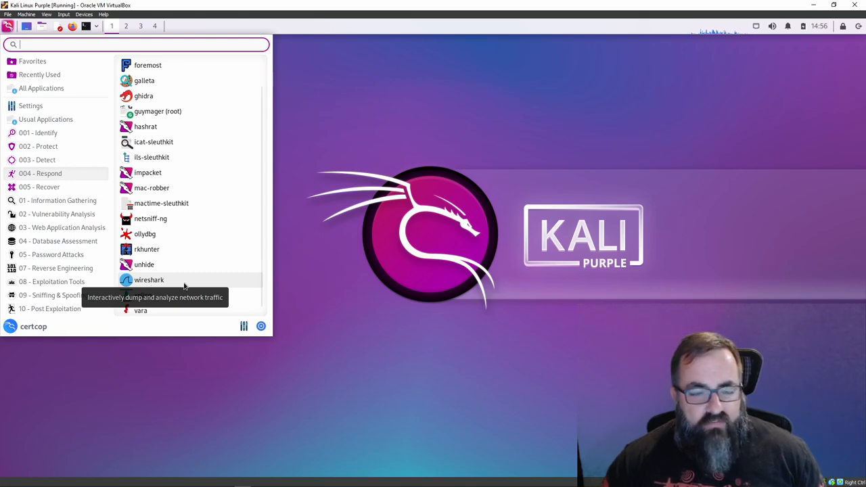
Show the 005 - Recover tools, then list the 04 - Database Assessment tools
click(42, 187)
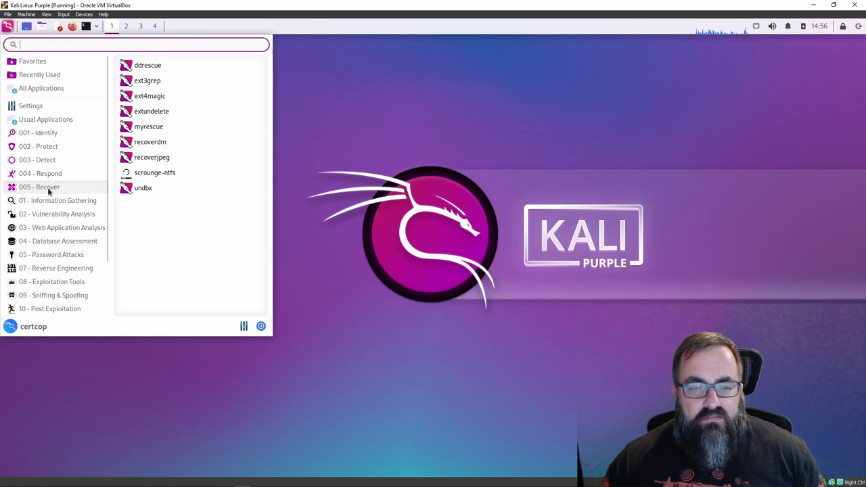
mouse_move(136, 66)
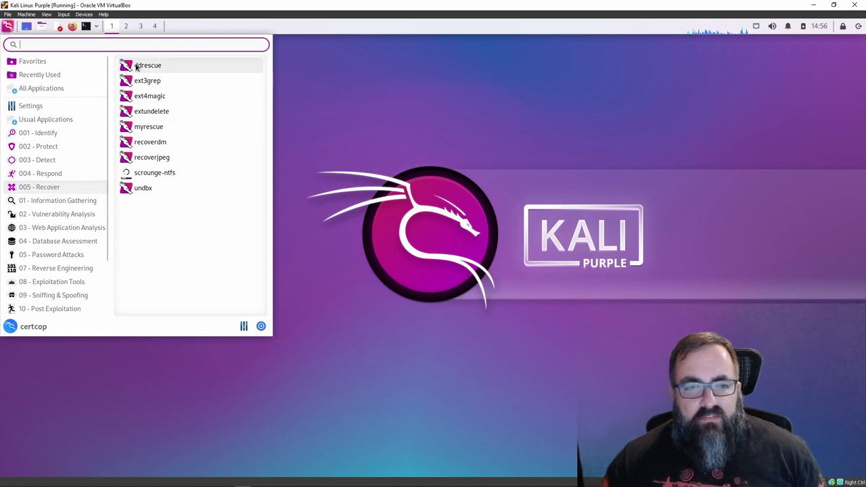
mouse_move(52, 191)
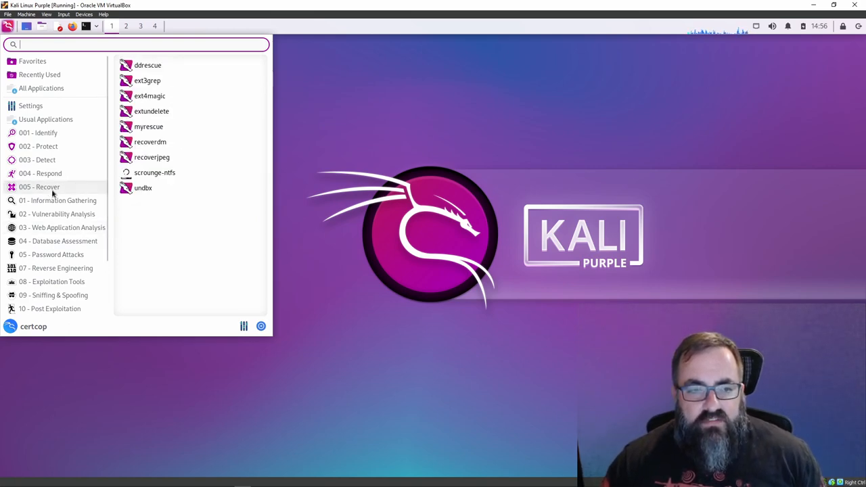
click(57, 134)
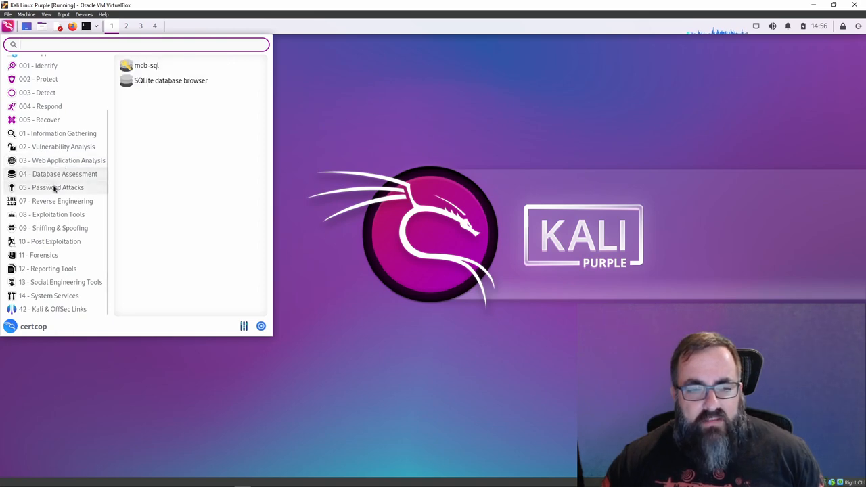
Browse Sniffing & Spoofing, Reverse Engineering and Exploitation Tools, expanding Network Sniffers and Spoofing & MITM
click(51, 187)
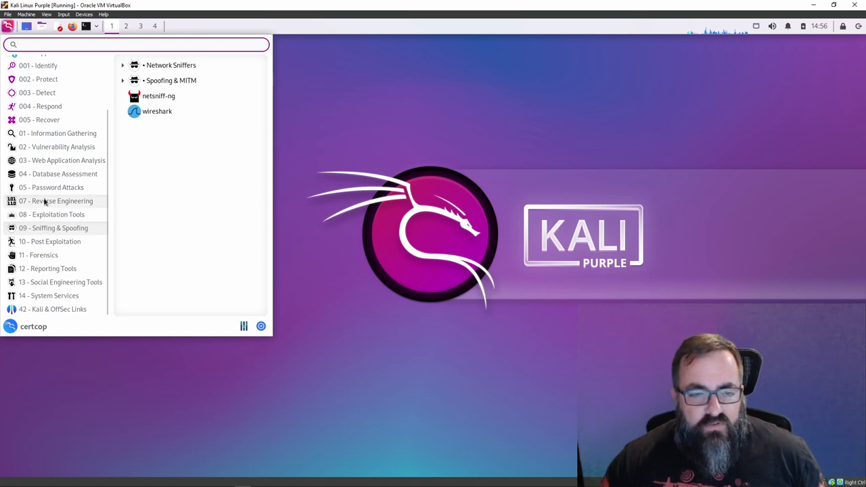
click(56, 201)
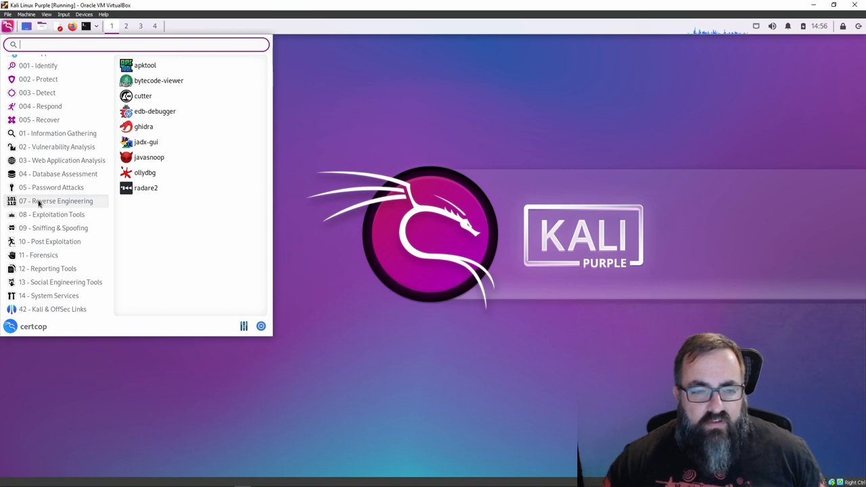
click(51, 188)
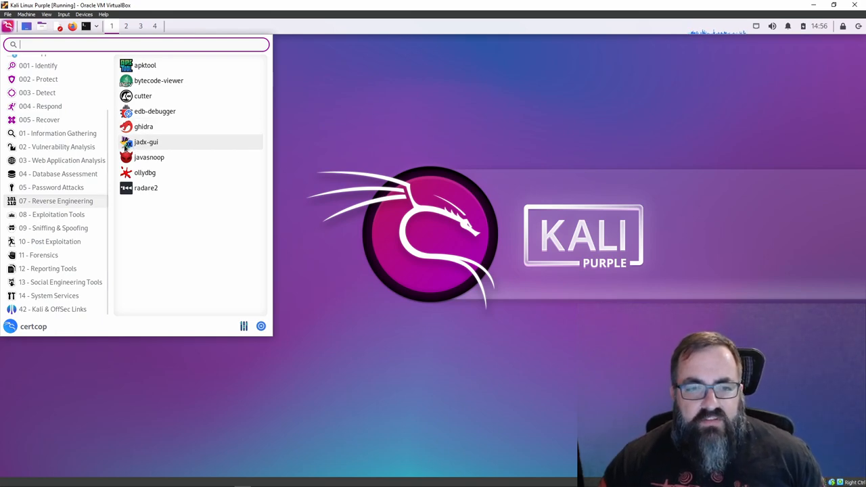
mouse_move(144, 173)
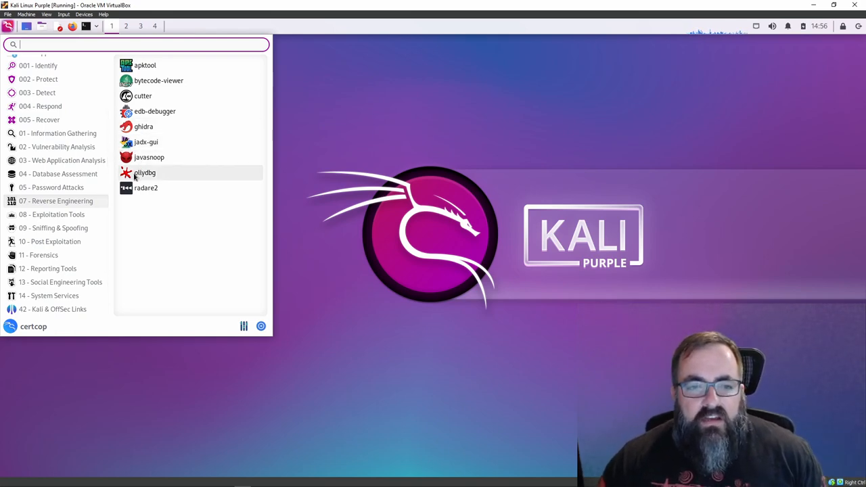
mouse_move(146, 188)
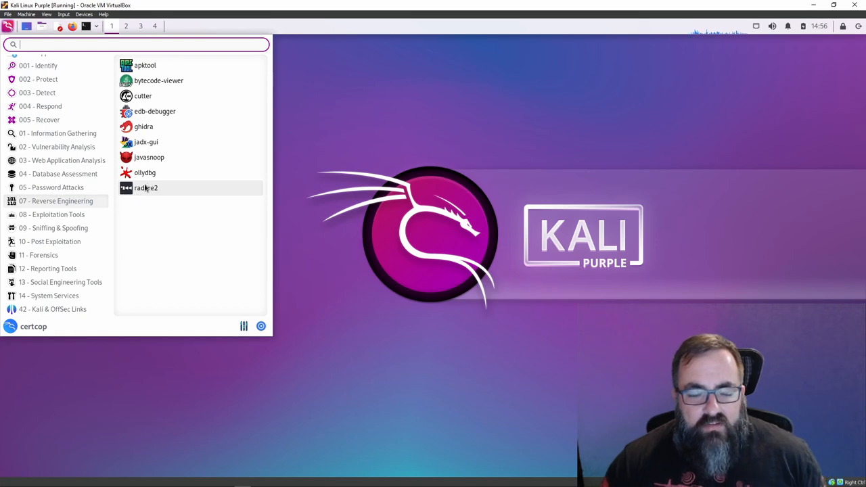
mouse_move(92, 220)
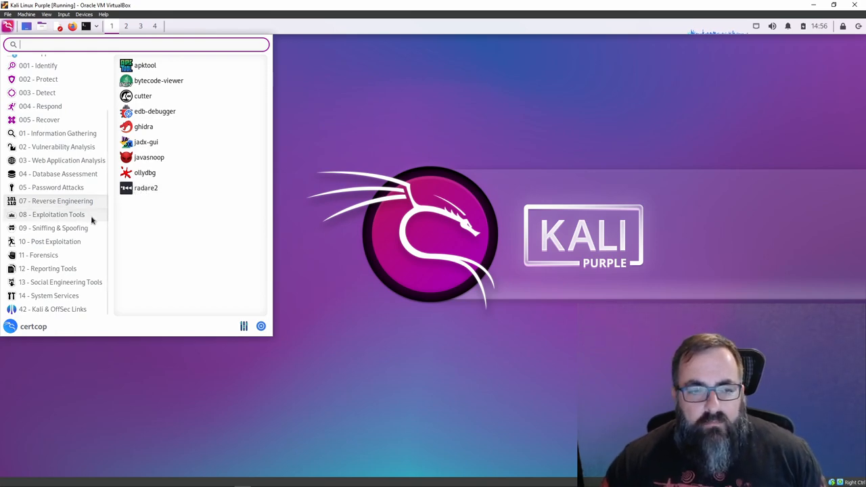
click(50, 215)
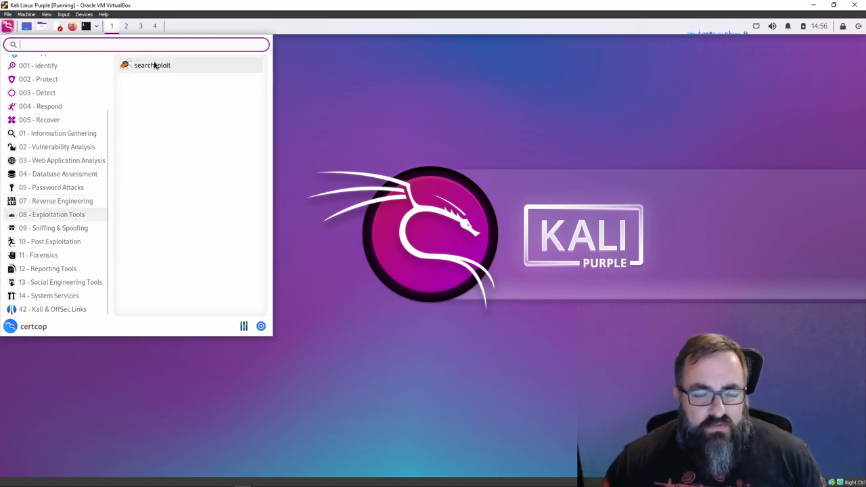
click(53, 228)
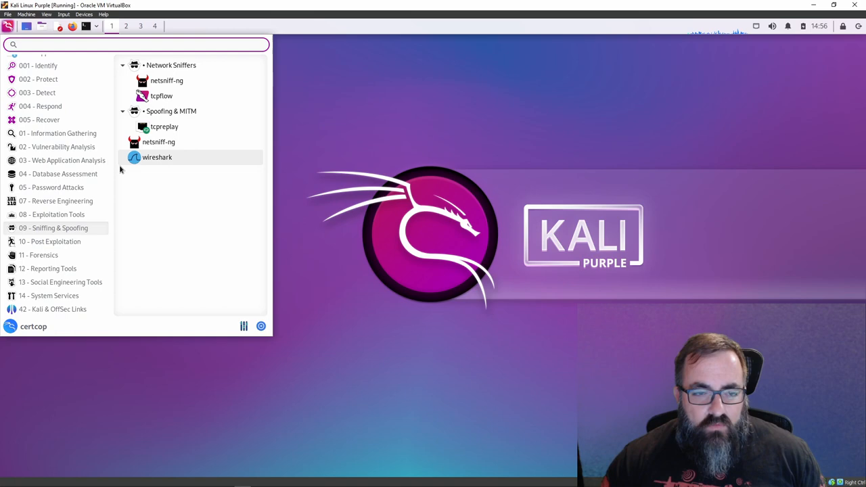
click(51, 242)
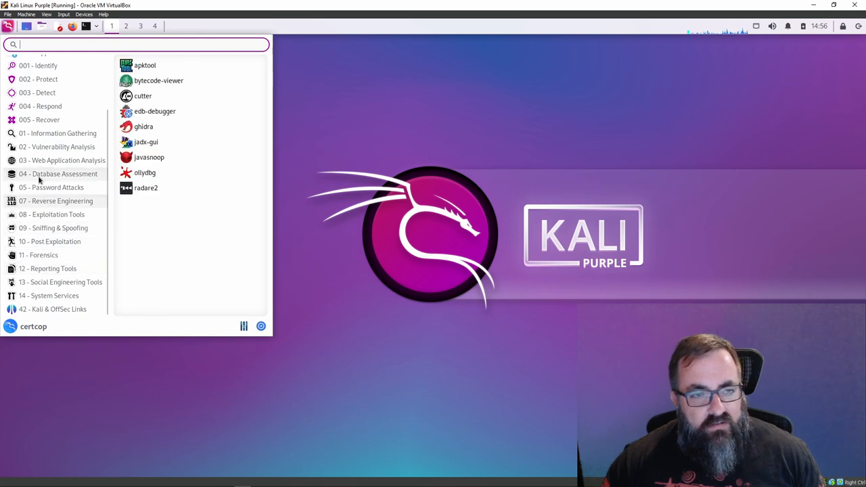
Search the Kali menu for metasploit, then open VirtualBox's Machine menu
text(metasploit)
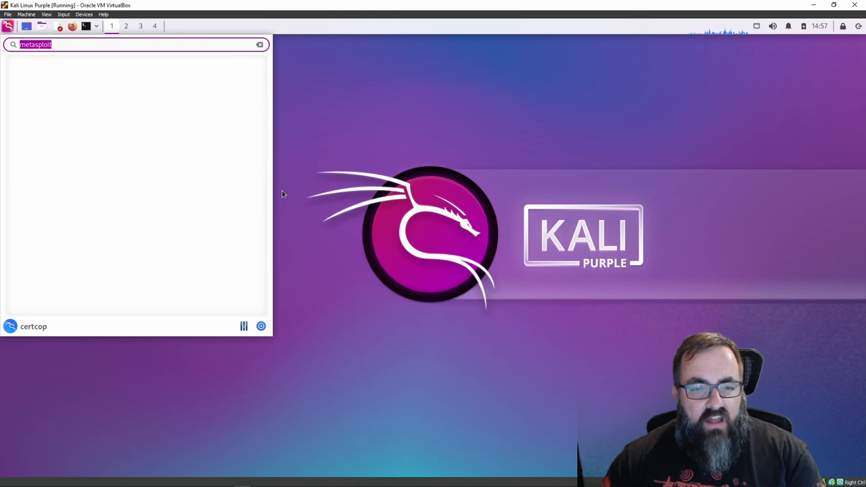
click(27, 15)
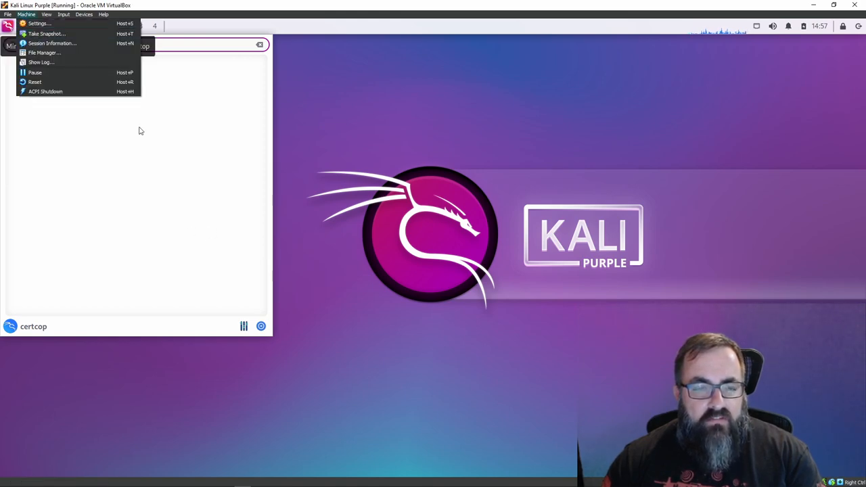
Save a snapshot named Snapshot 1 of the running VM, then type metasploit again
click(51, 33)
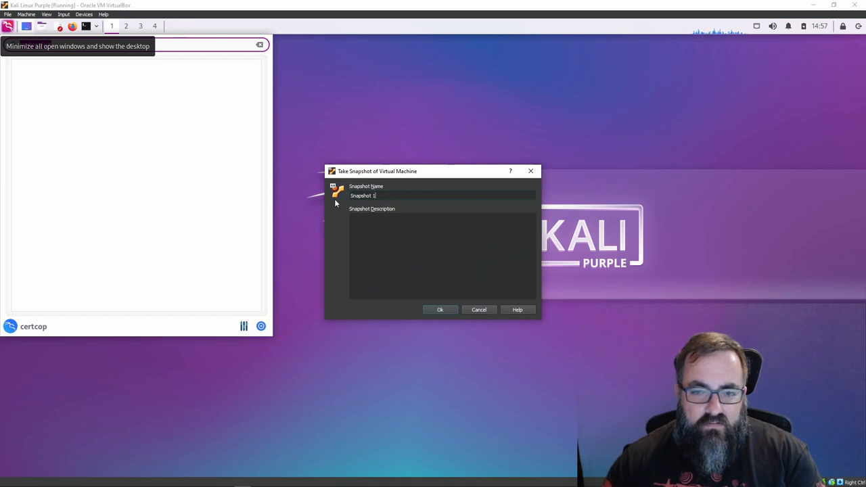
click(440, 310)
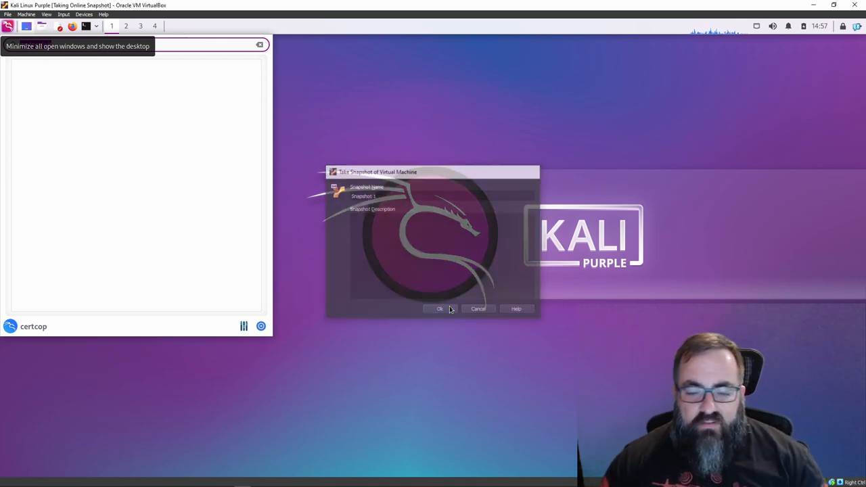
click(440, 309)
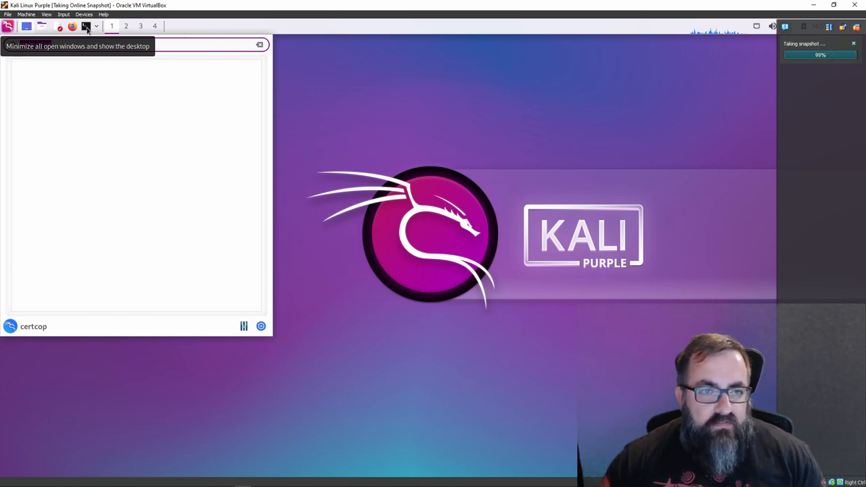
text(metasploit)
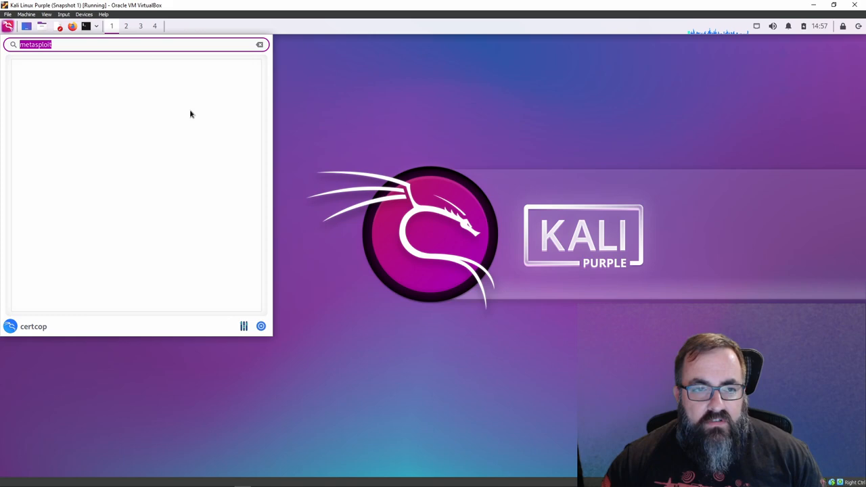
mouse_move(88, 27)
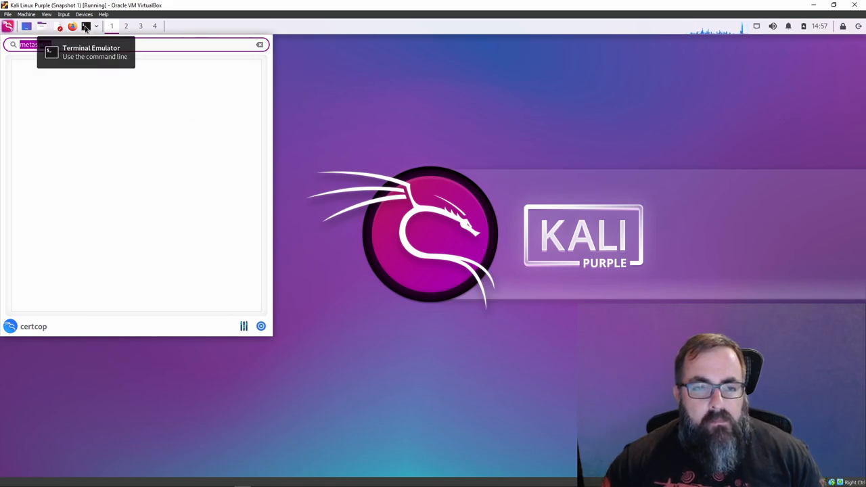
Launch the Terminal Emulator from the Kali top panel
click(86, 48)
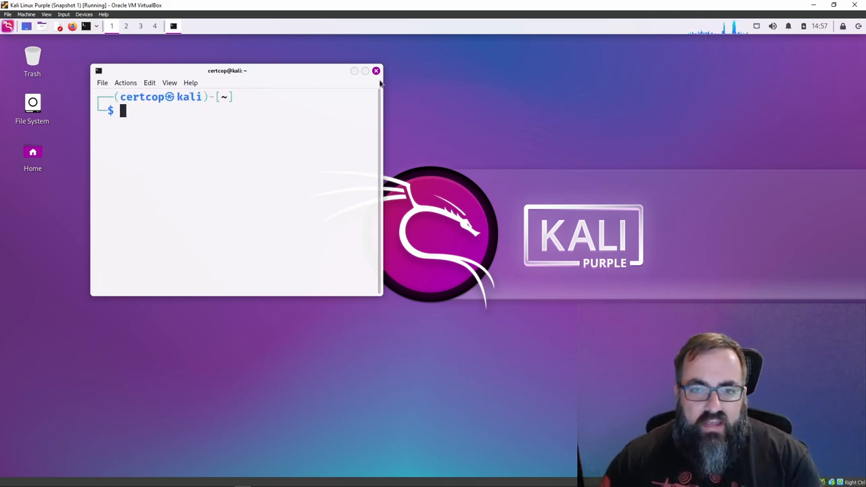
Open desktop settings and preview the ASCII-art, blue dragon, cyan and dark Kali wallpapers
right_click(516, 228)
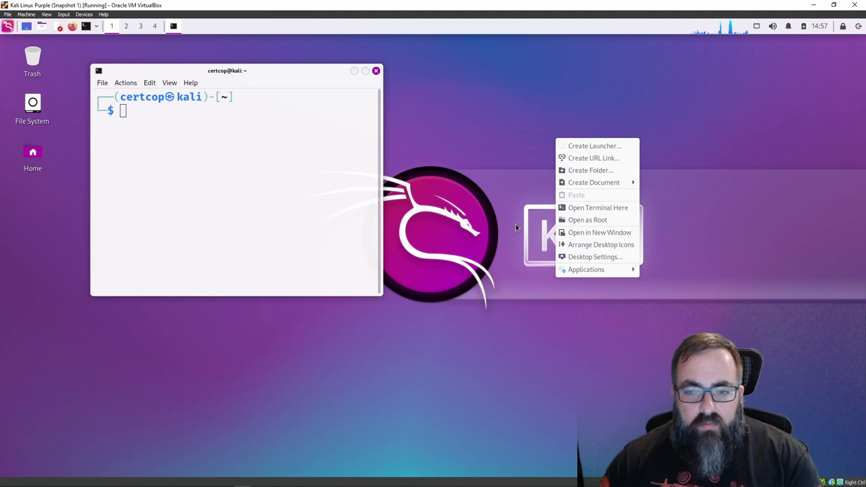
click(595, 257)
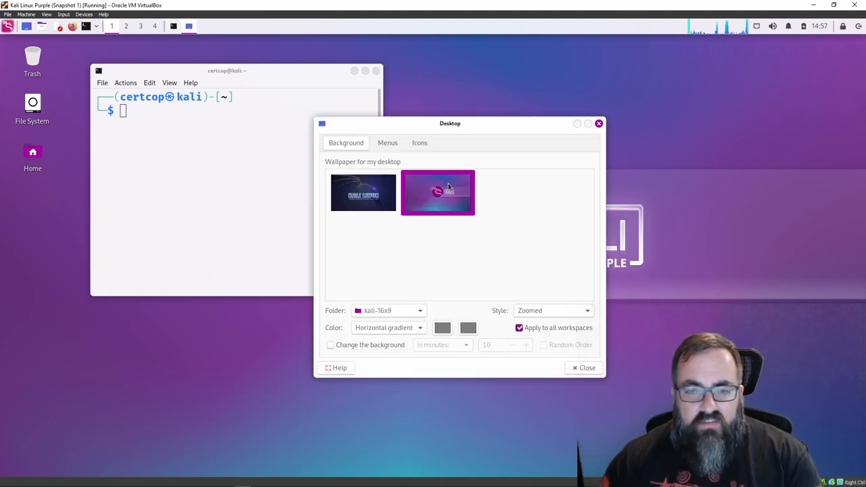
click(438, 278)
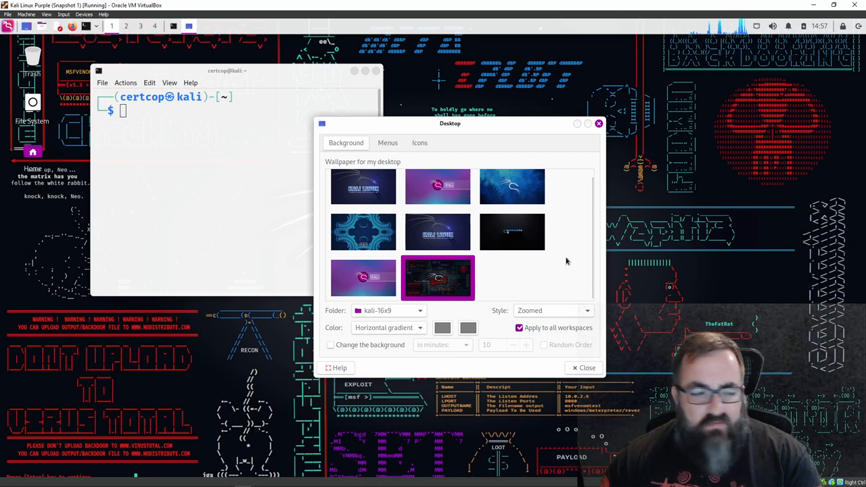
mouse_move(506, 253)
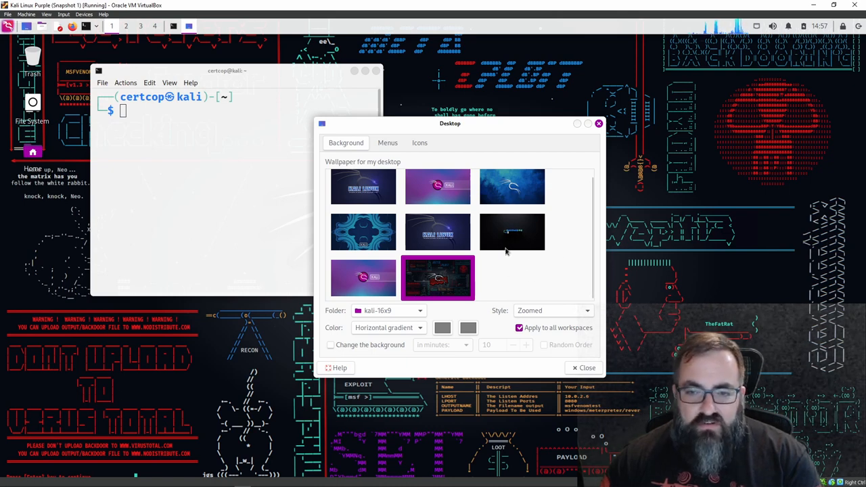
click(512, 191)
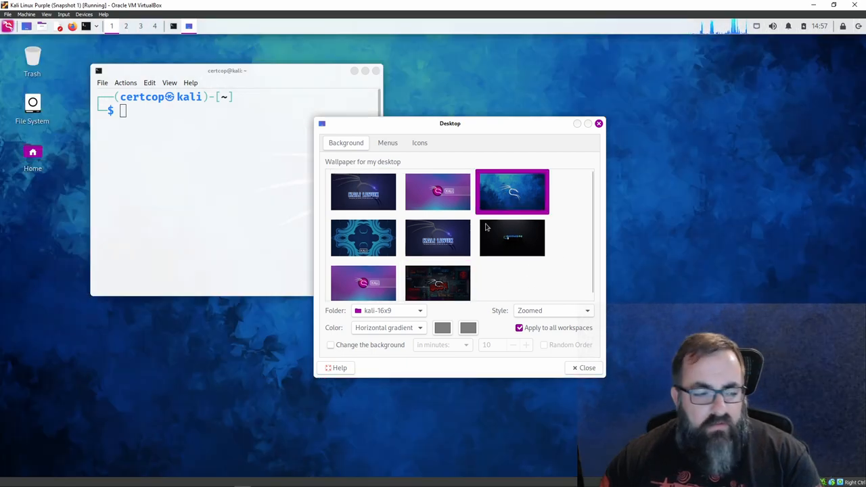
click(364, 237)
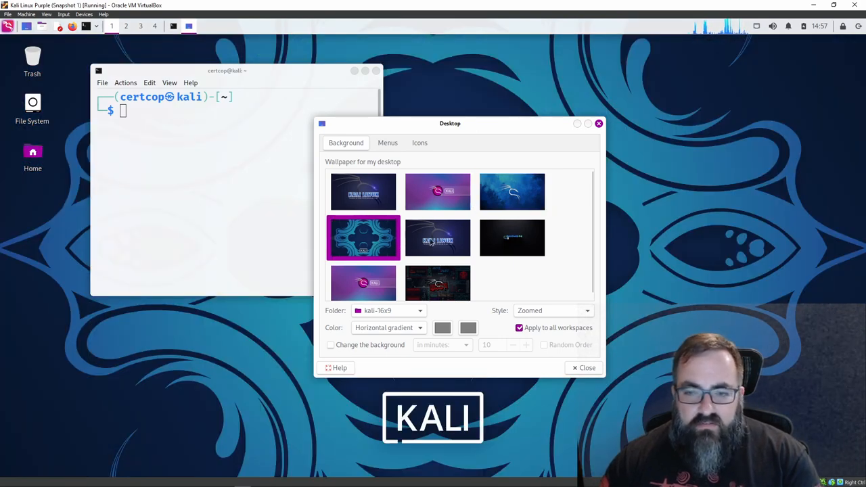
click(438, 238)
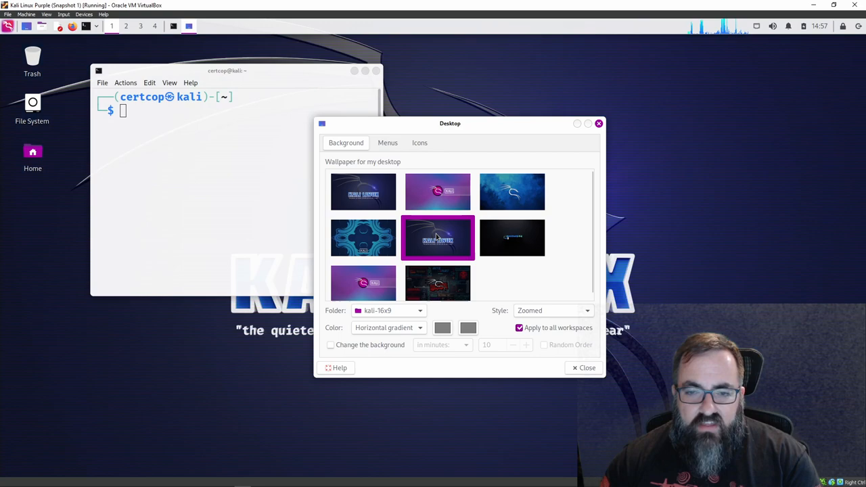
Select the purple Kali Purple wallpaper and set its display style
drag(450, 123, 618, 103)
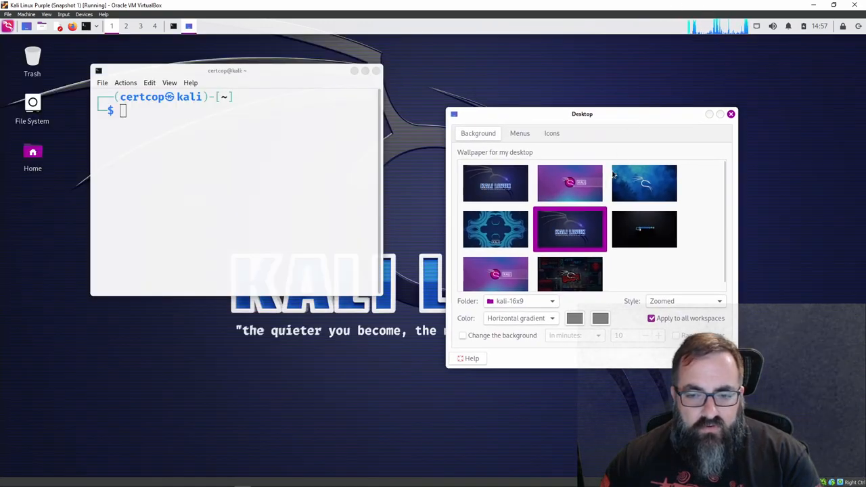
click(570, 183)
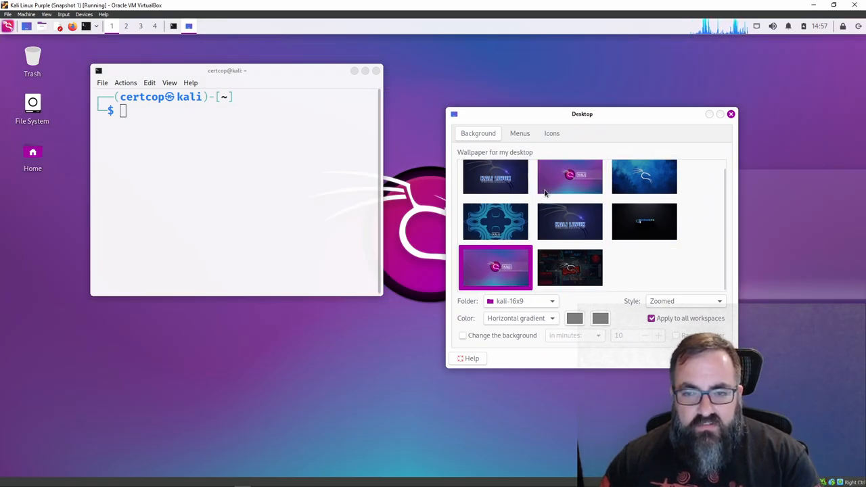
click(570, 181)
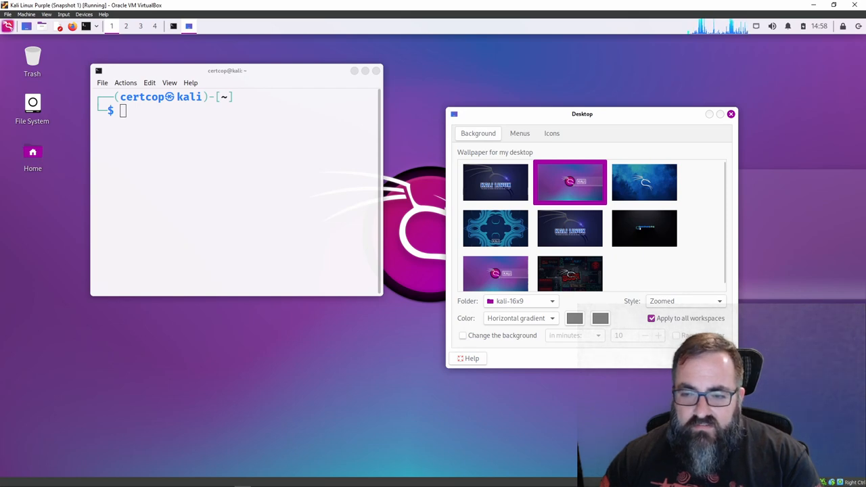
click(685, 301)
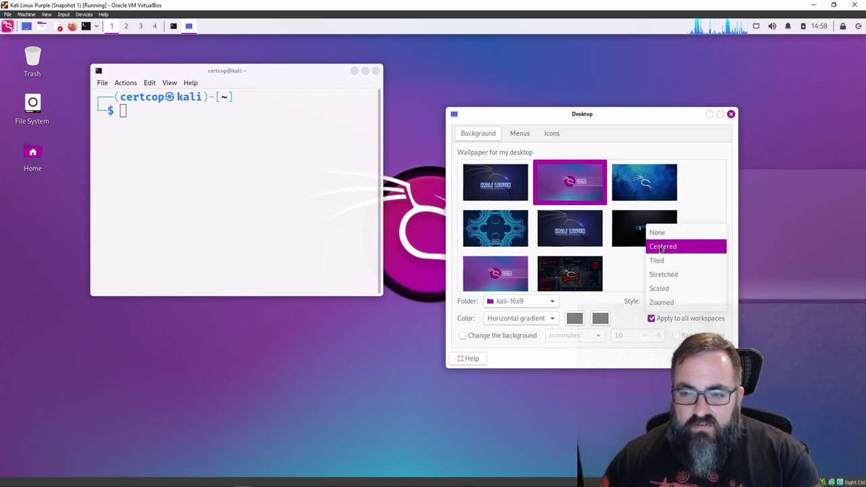
click(659, 288)
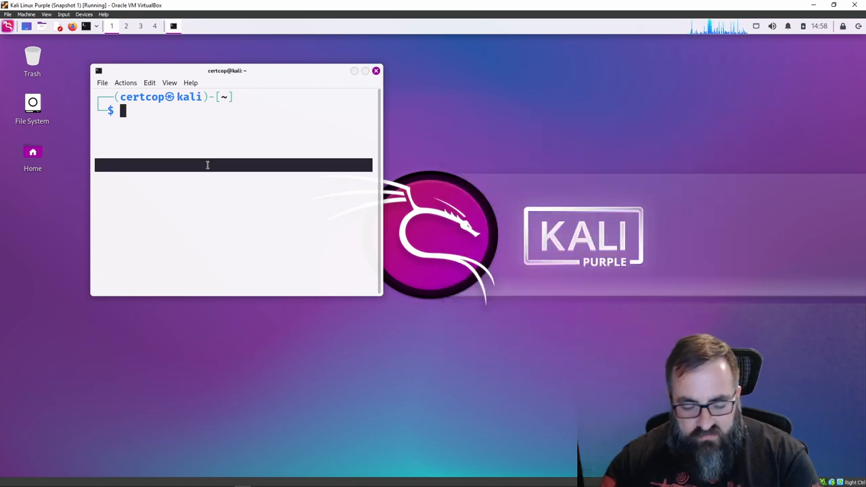
Run whoami and start a ping to google.com in the Kali terminal
text(whoami)
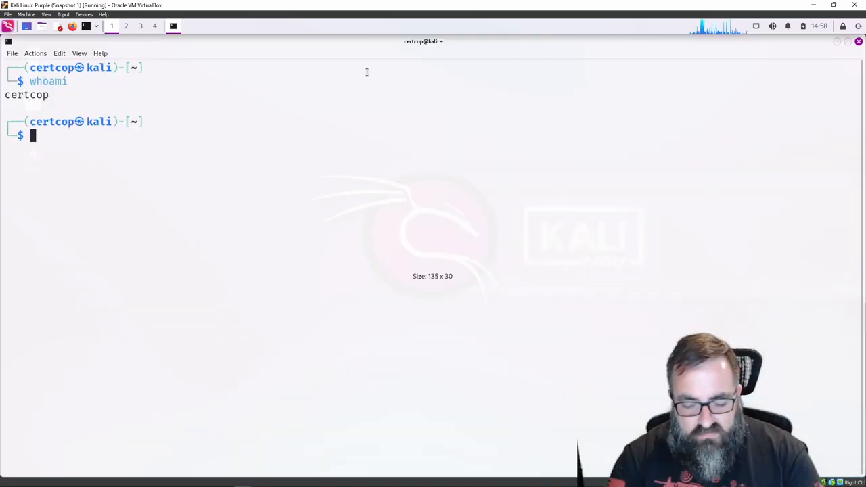
text(ping googl)
text(ifconfig)
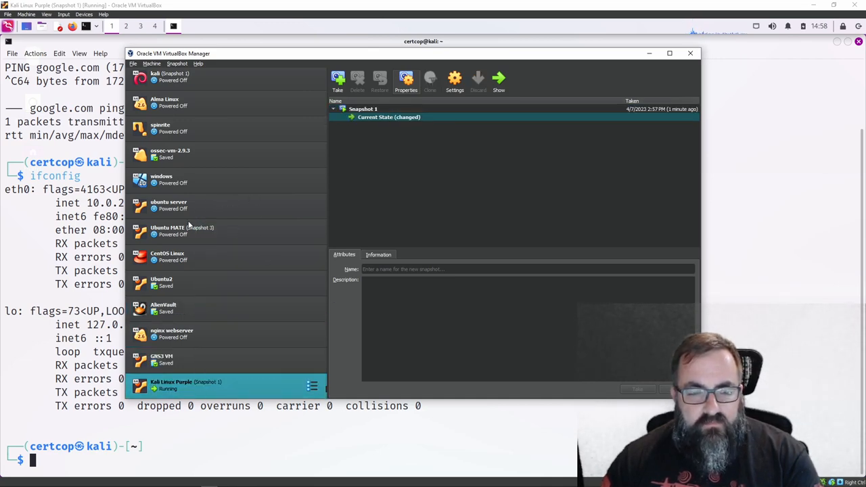
Switch the Kali Linux Purple VM's network adapter to bridged mode, then return to the terminal
click(454, 81)
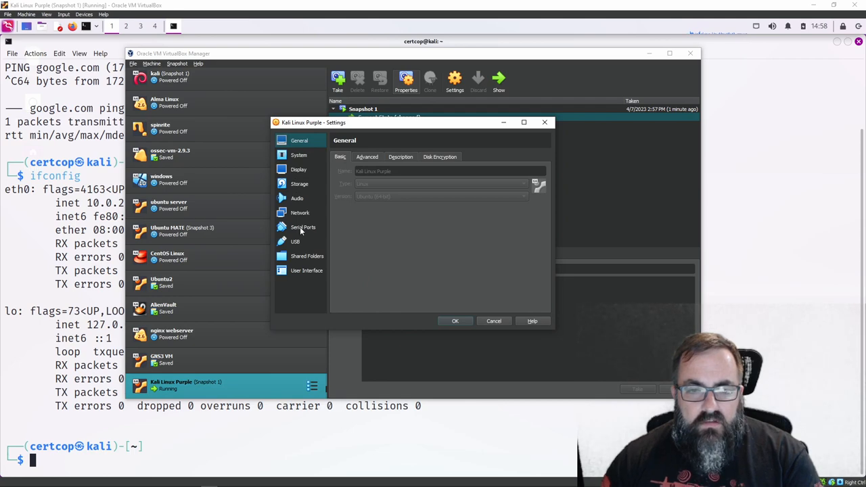
click(299, 213)
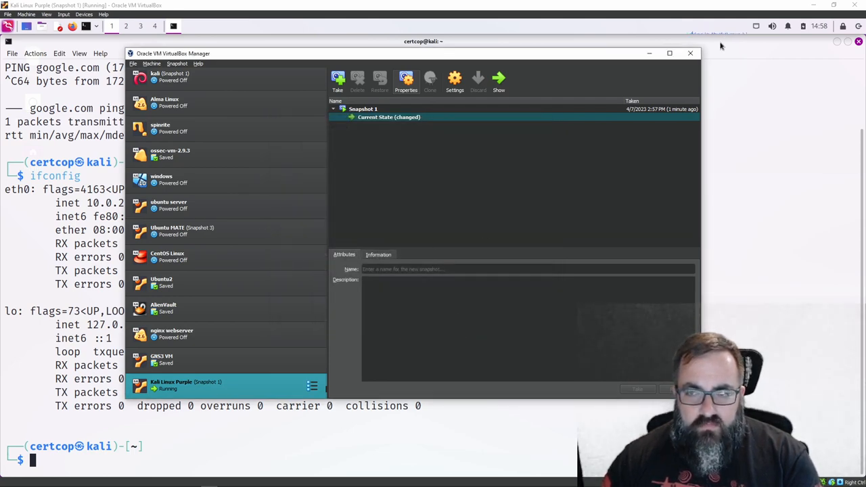
click(691, 54)
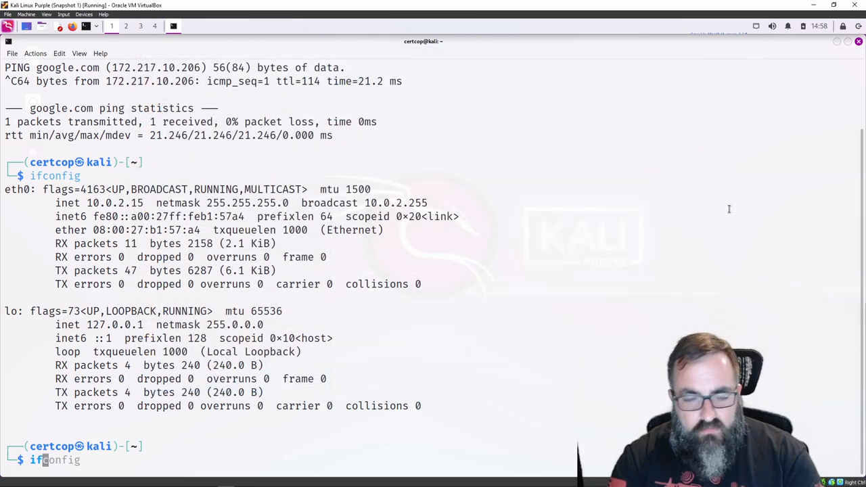
Verify eth0's 192.168.7.250 address with ip a s and ifconfig, ping 192.168.4.1, then stop and clear
text(ip a s eth0)
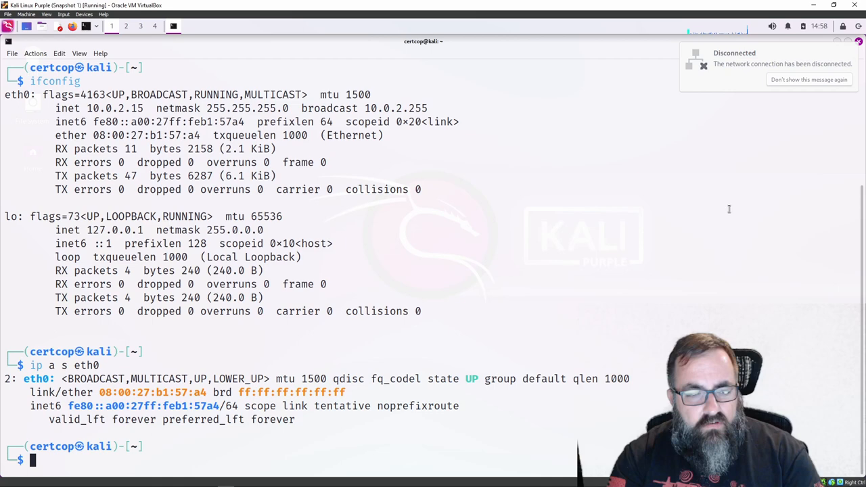
mouse_move(379, 388)
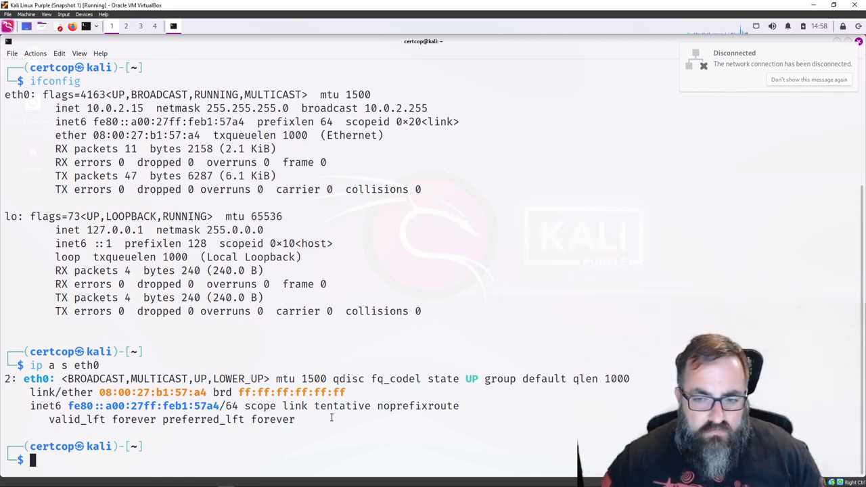
text(ip a s eth0)
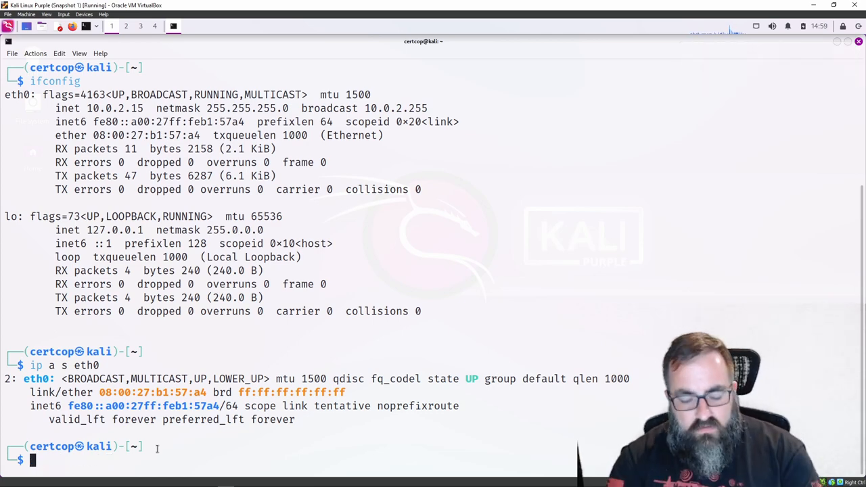
text(ifconnfig)
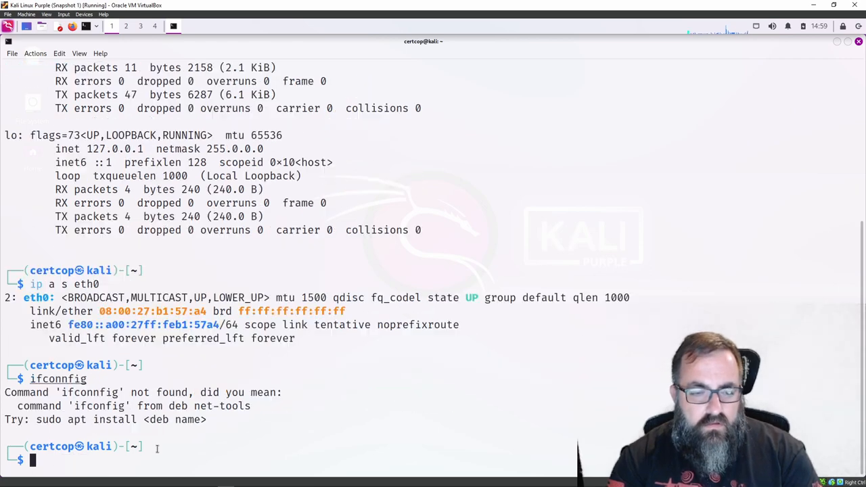
text(ifconfig)
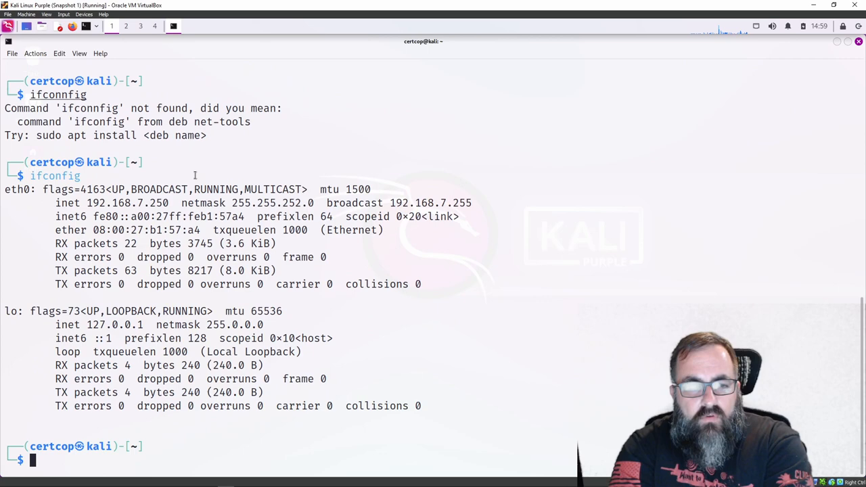
text(ping 192.168.4.1)
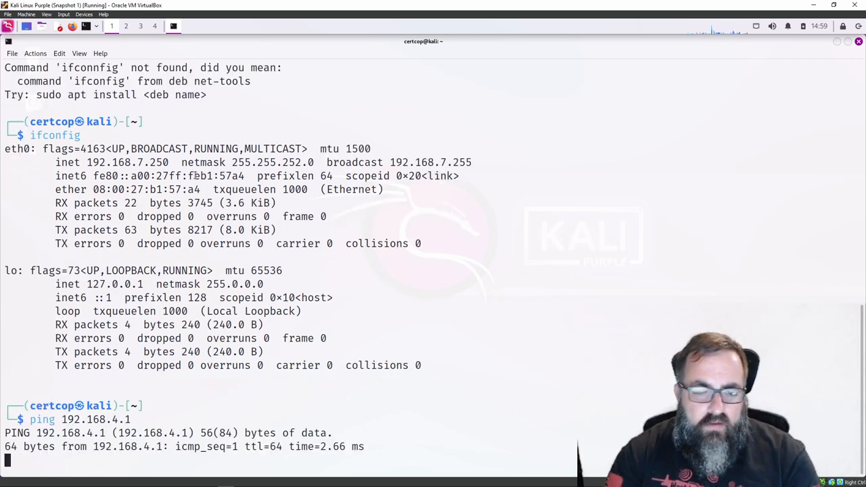
key(ctrl+c)
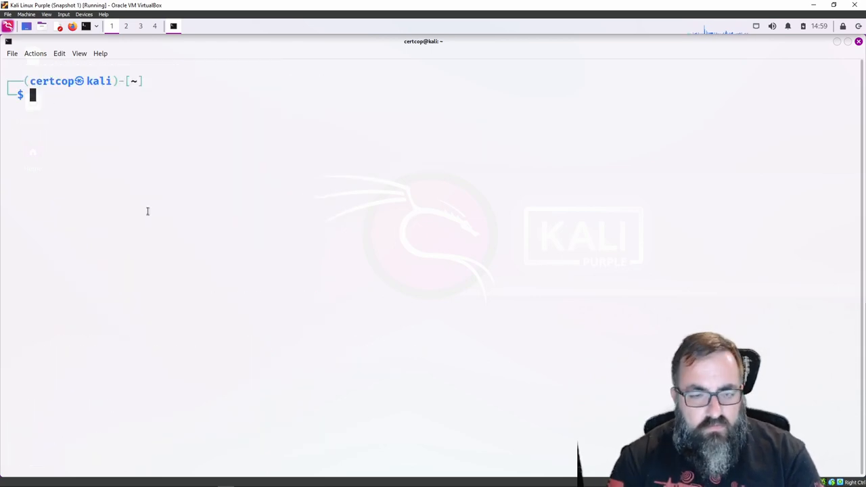
Attempt sudo apt-get install metasploit, then interrupt it and bring up the applications menu
text(sudo apt-get)
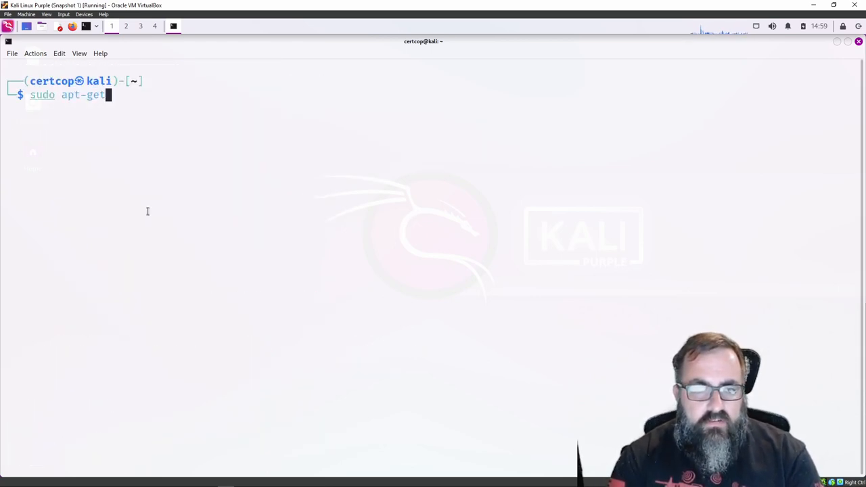
text(install metaspl)
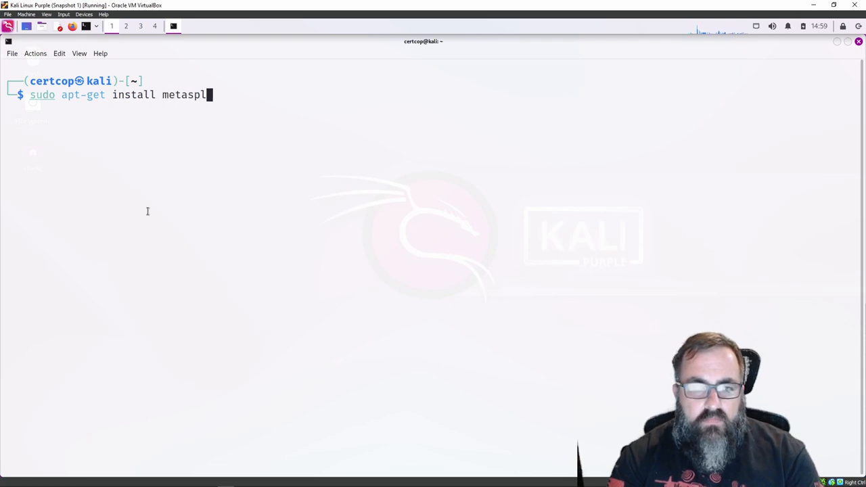
text(oit)
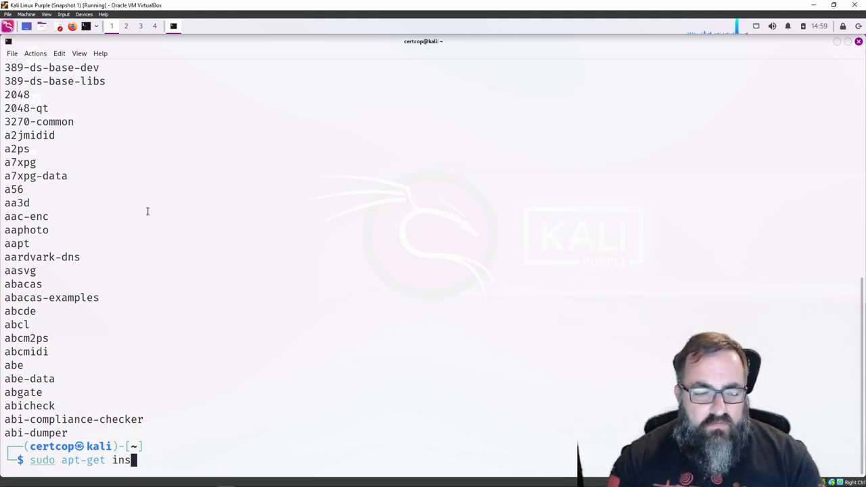
key(ctrl+c)
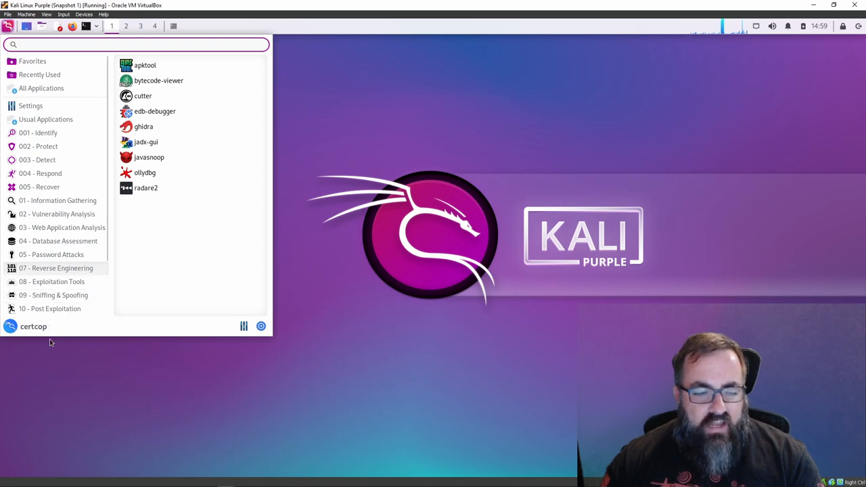
Browse the applications menu to 02 - Vulnerability Analysis, showing Cisco Tools and lynis
click(60, 214)
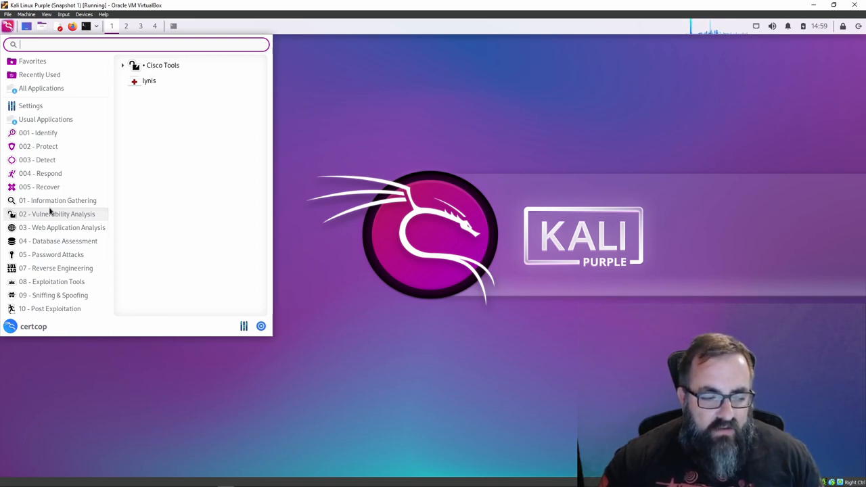
mouse_move(41, 173)
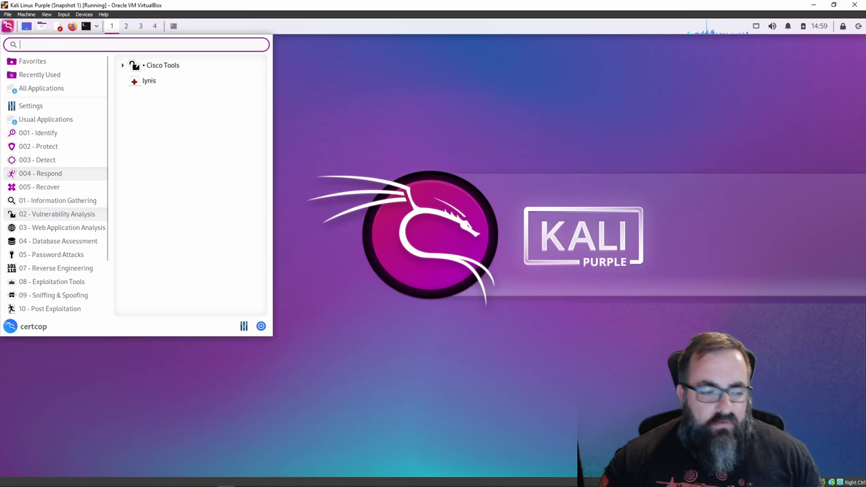